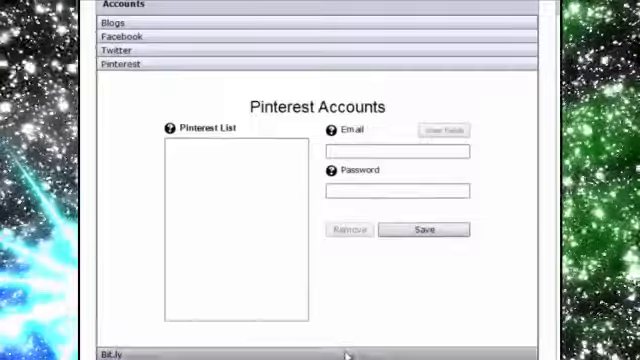
# Review the Bit.ly login settings, then move to the Video Search area for a YouTube keyword search
pyautogui.click(114, 356)
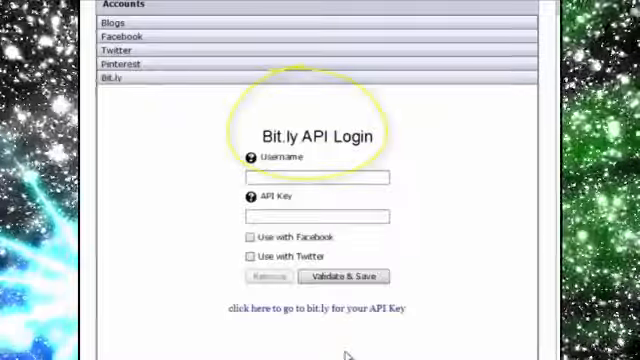
pyautogui.click(112, 24)
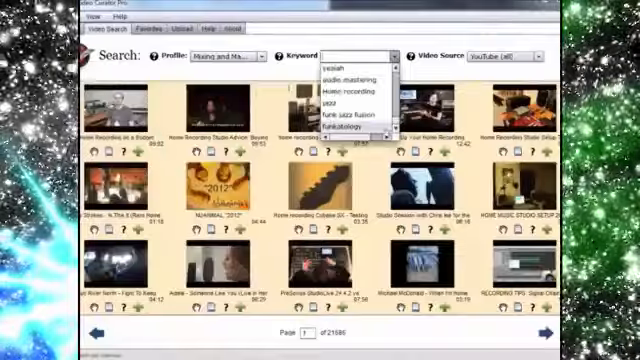
# Grab the Come On, Come Over video and post it to the Facebook, Twitter and Pinterest accounts
pyautogui.click(350, 100)
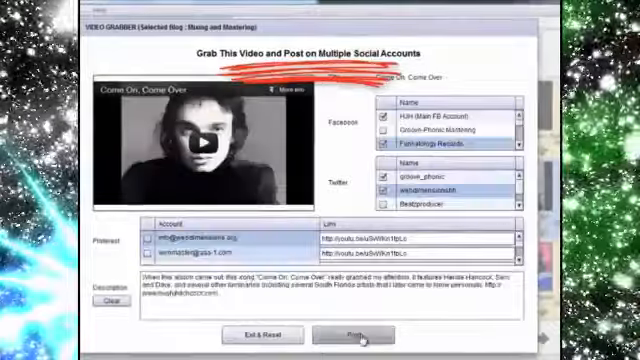
pyautogui.click(352, 328)
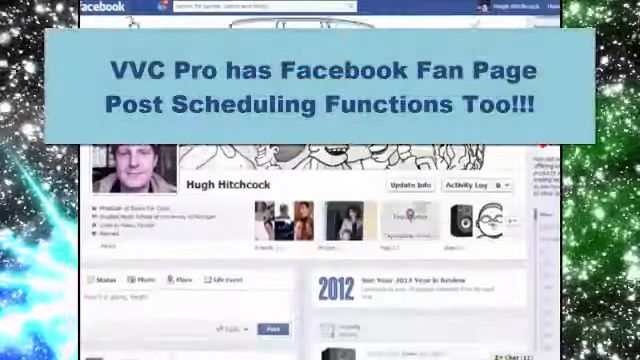
# Scroll the Facebook timeline to the shared Come On, Come Over post and the Groove-Phonic Mastering page
pyautogui.scroll(-3)
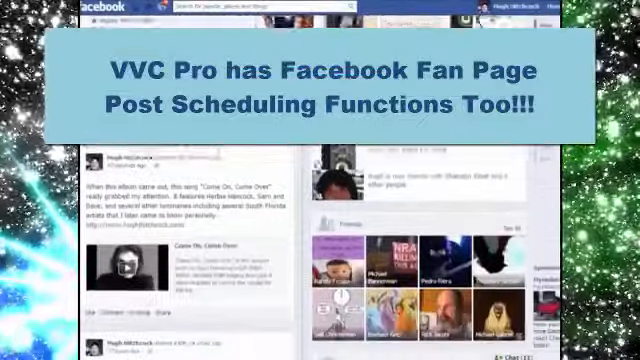
pyautogui.scroll(-3)
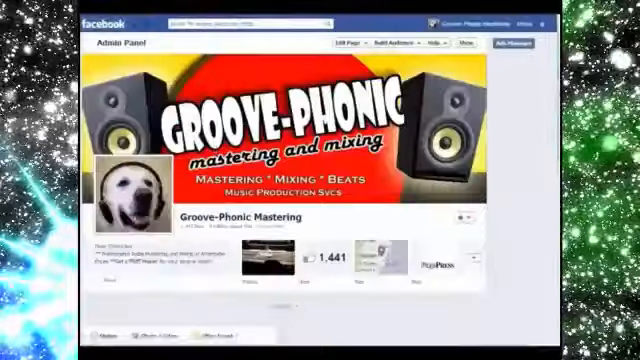
pyautogui.scroll(-3)
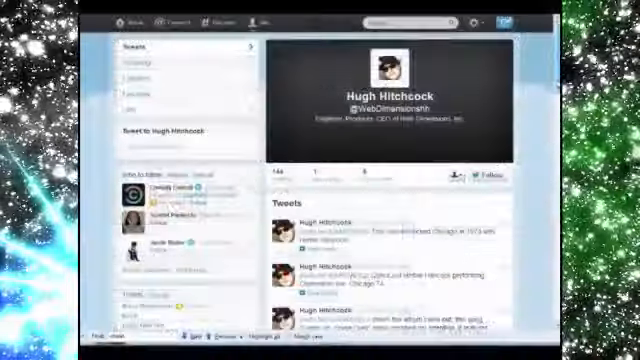
# Expand the concert tweet's media and play the embedded Herbie Hancock - Chameleon (Live) video
pyautogui.scroll(-3)
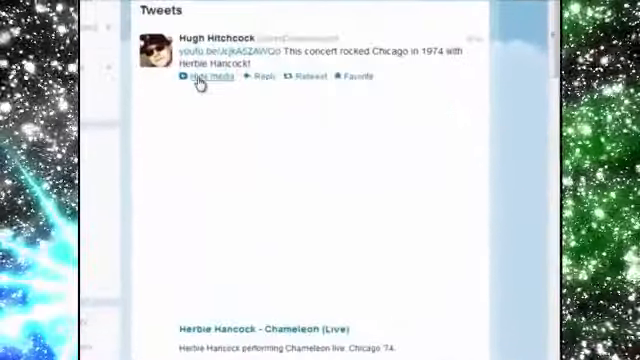
pyautogui.click(210, 76)
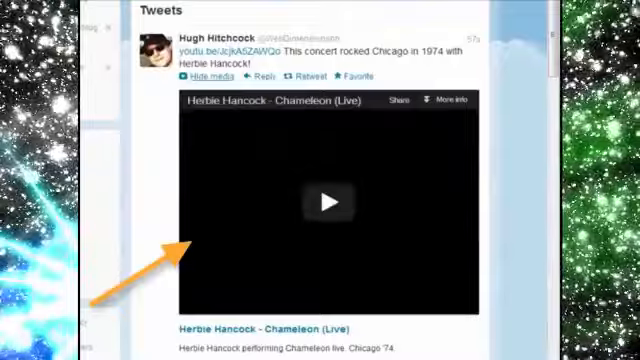
pyautogui.click(326, 202)
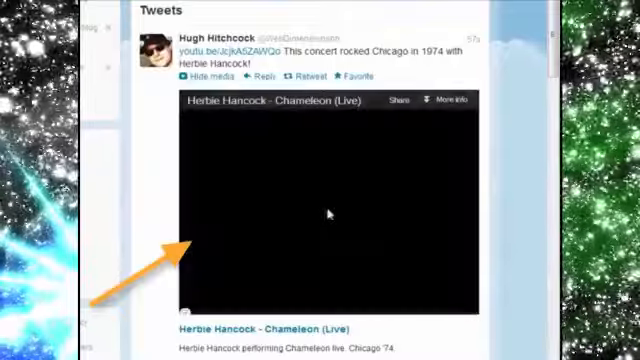
pyautogui.click(328, 212)
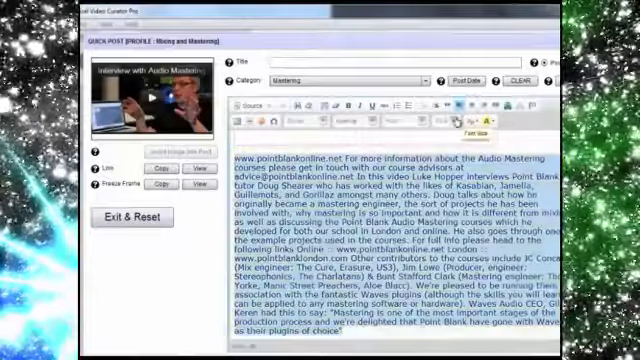
# Apply a font size to the Doug Shearer interview text and choose its posting date
pyautogui.click(494, 124)
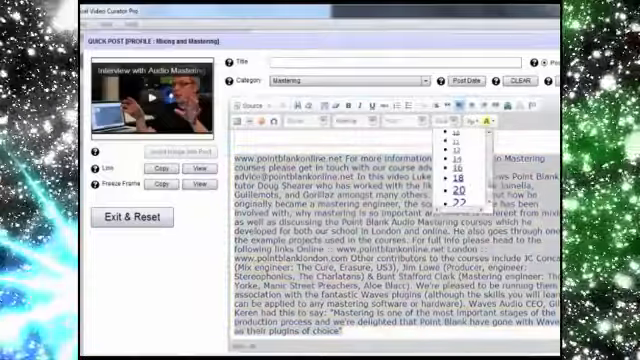
pyautogui.click(464, 188)
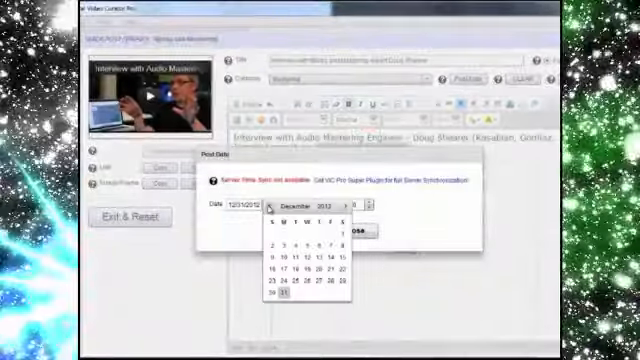
pyautogui.click(360, 236)
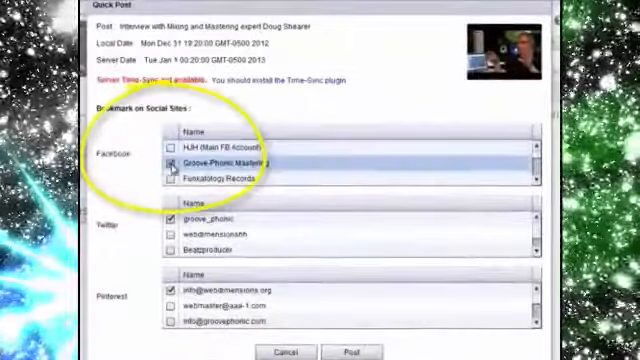
# Tick the Beats For Days page with Twitter and Pinterest, publish the interview post, and head to Facebook
pyautogui.scroll(-3)
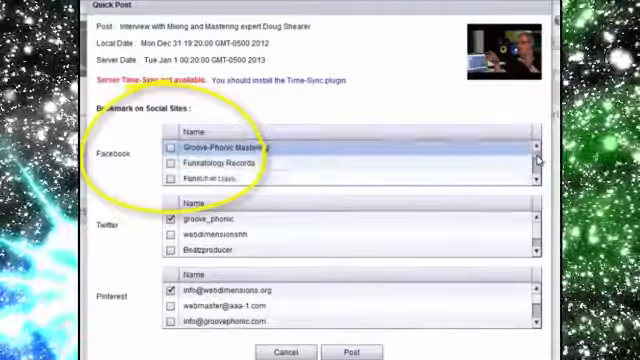
pyautogui.scroll(-3)
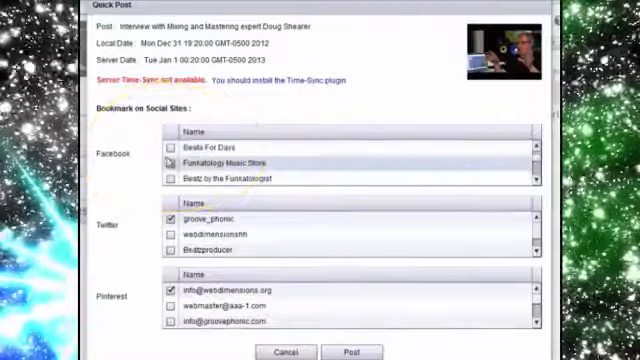
pyautogui.click(168, 146)
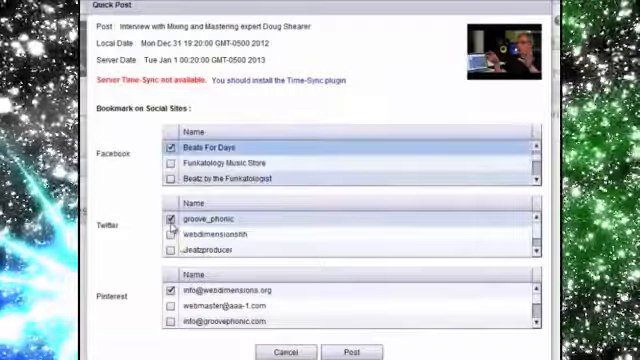
pyautogui.click(168, 288)
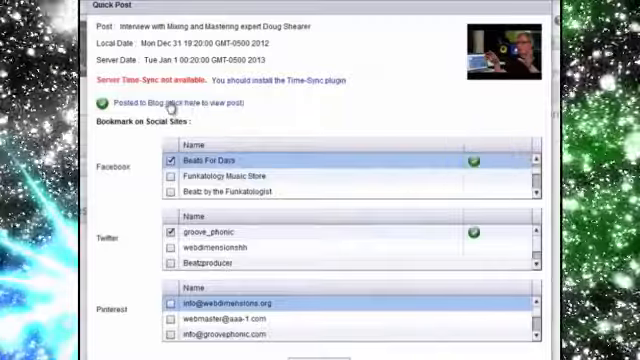
pyautogui.click(180, 100)
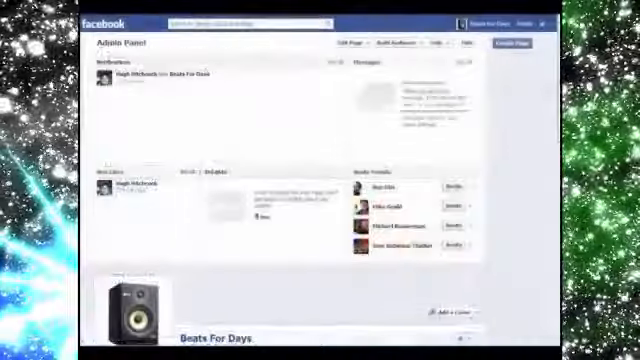
# Scroll the Facebook admin panel down to the Beats For Days page timeline with the interview post
pyautogui.scroll(-3)
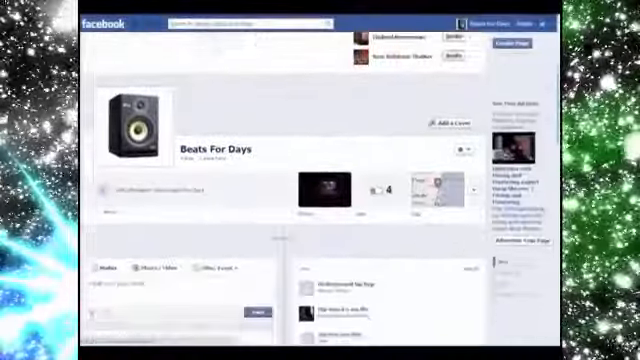
pyautogui.scroll(-3)
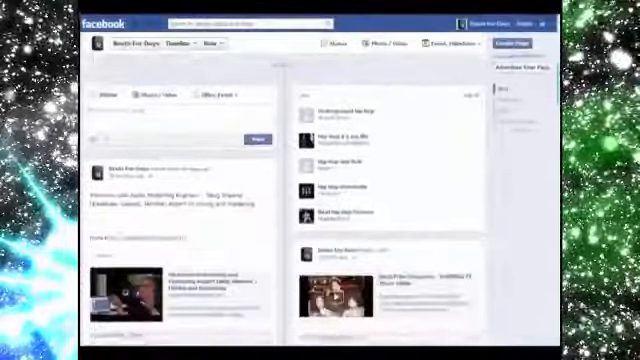